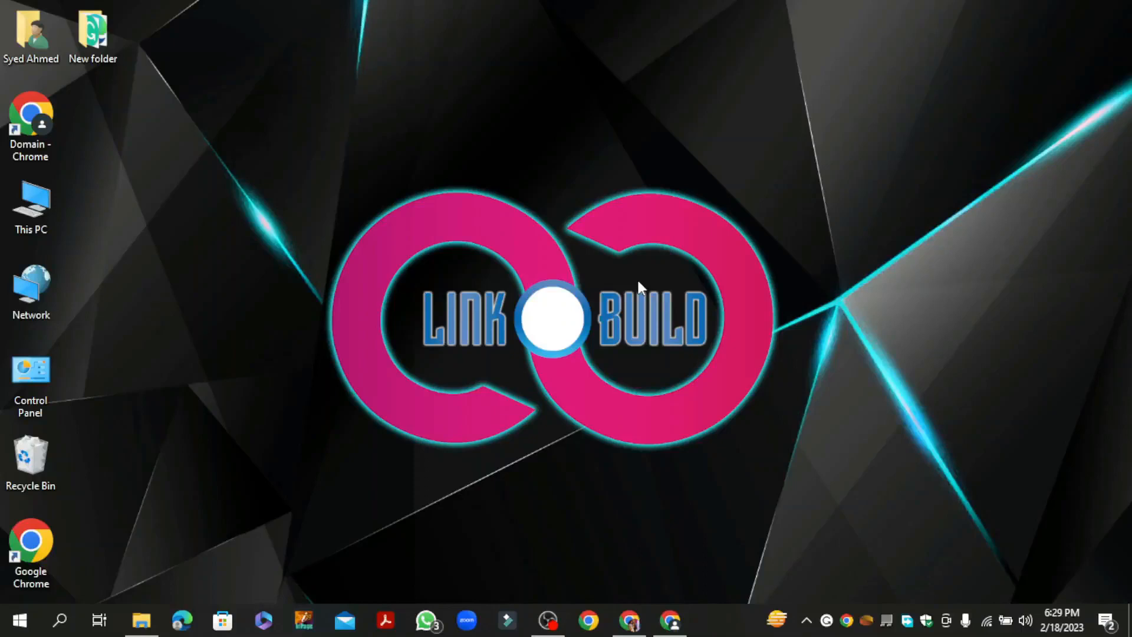
{"action": "mouse_move", "coordinate": [530, 231]}
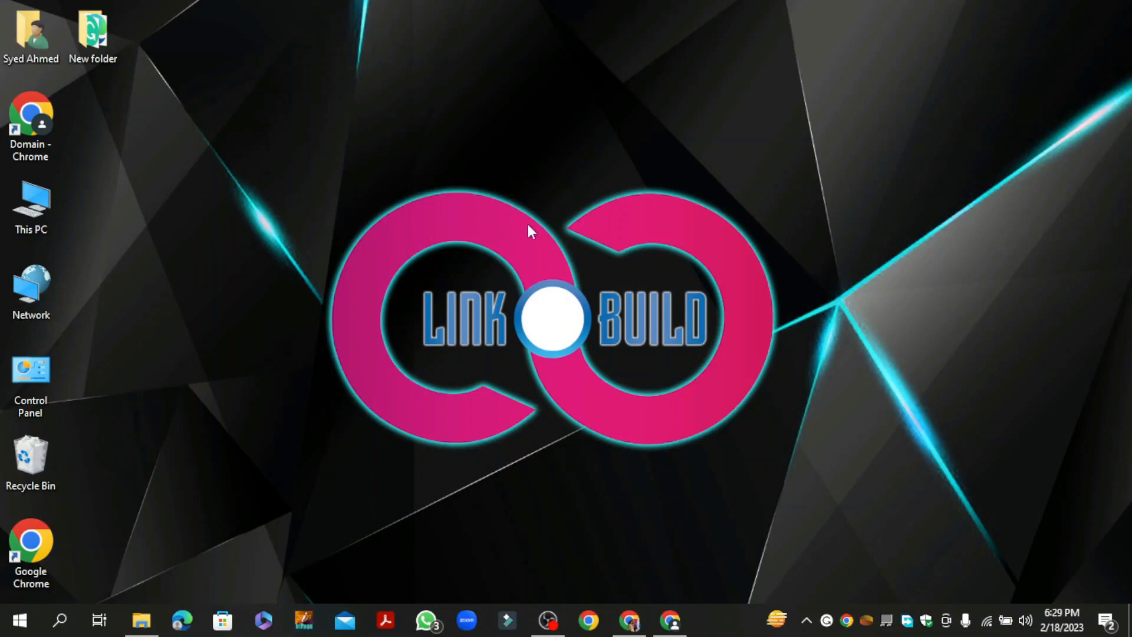
Step: Launch Chrome from the desktop shortcut to reach the pknic.net.pk registry homepage
{"action": "left_click", "coordinate": [670, 619]}
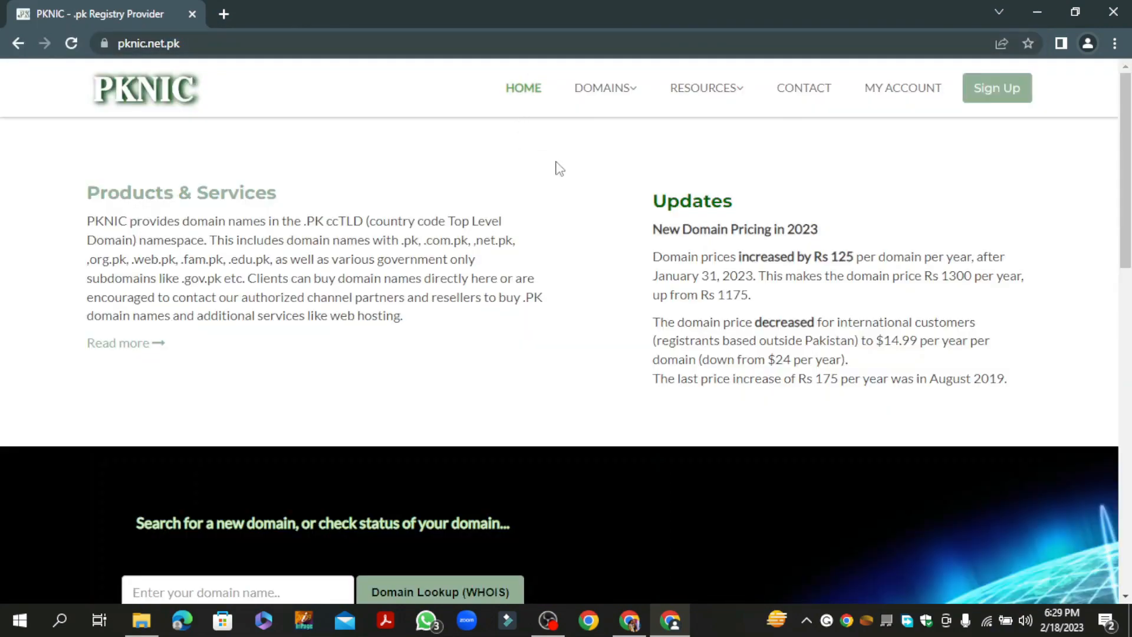
{"action": "left_click", "coordinate": [997, 87]}
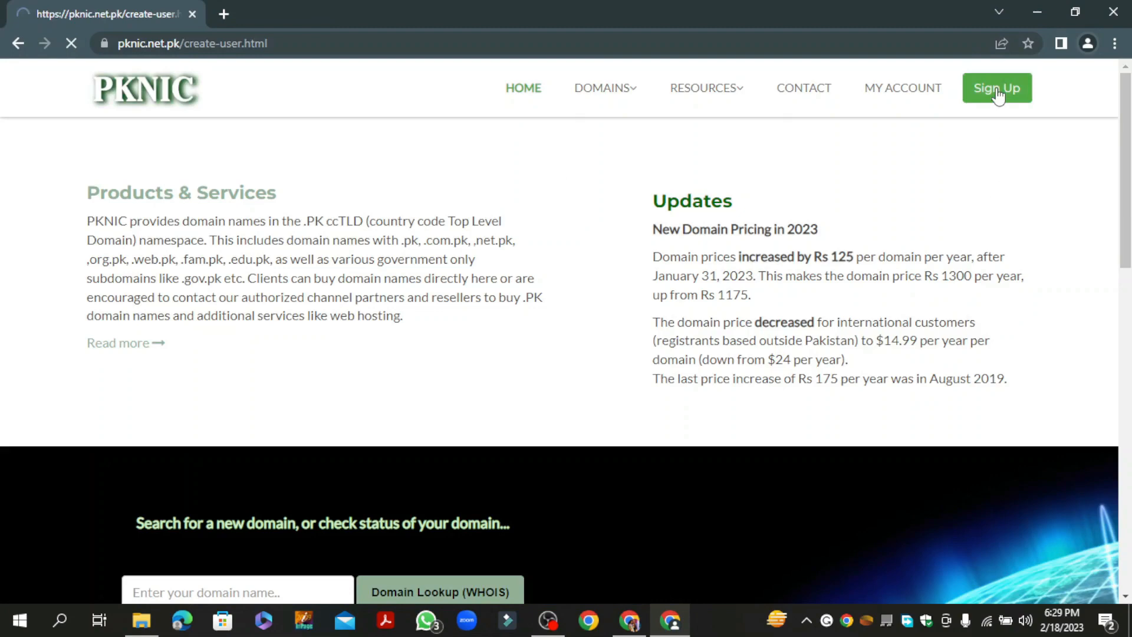
{"action": "left_click", "coordinate": [996, 88]}
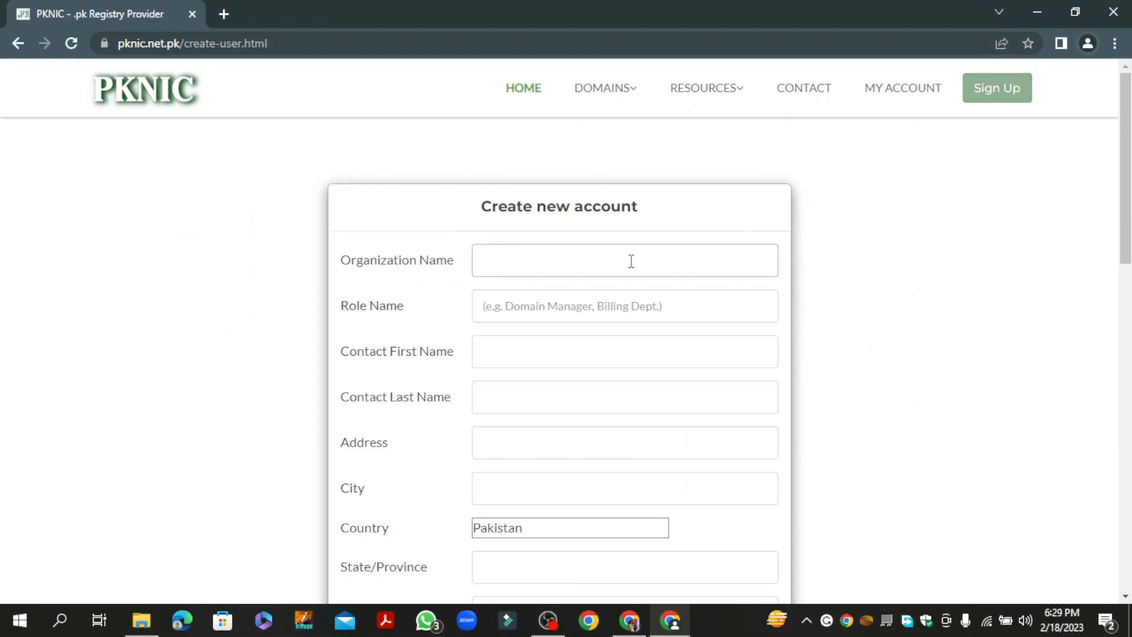
{"action": "scroll", "scroll_direction": "down", "scroll_amount": 3}
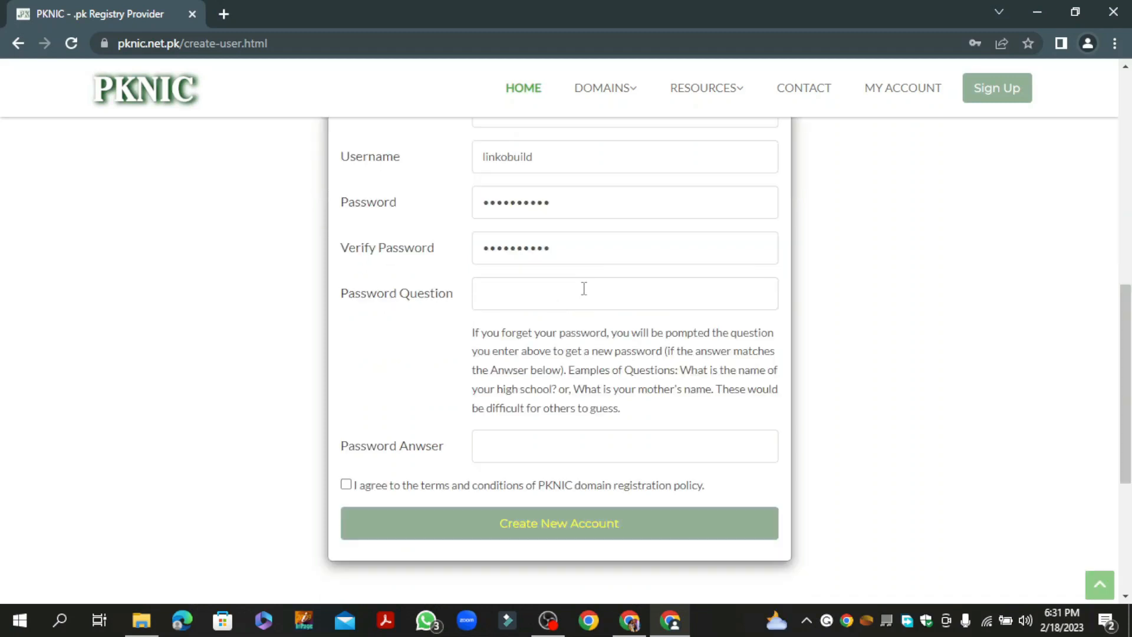
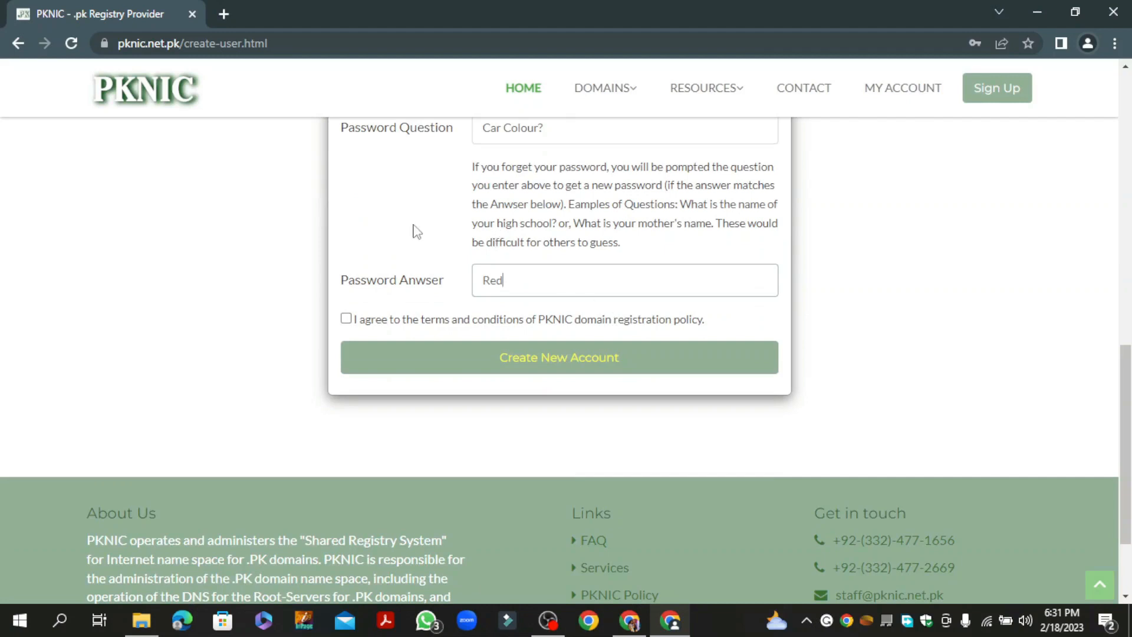
{"action": "mouse_move", "coordinate": [335, 251]}
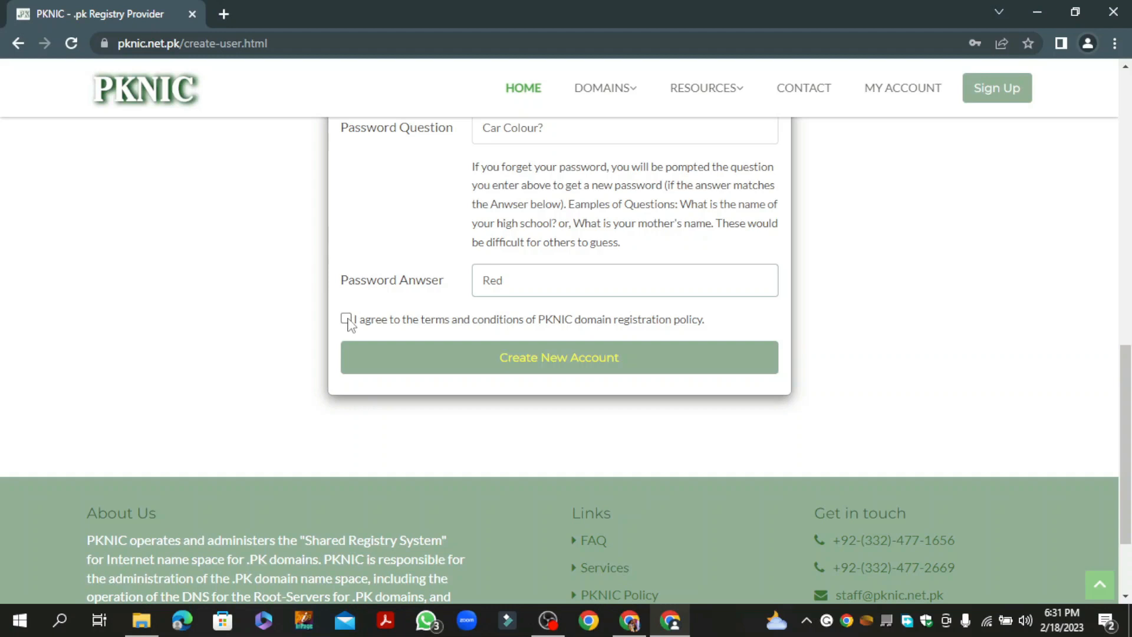
{"action": "left_click", "coordinate": [346, 319]}
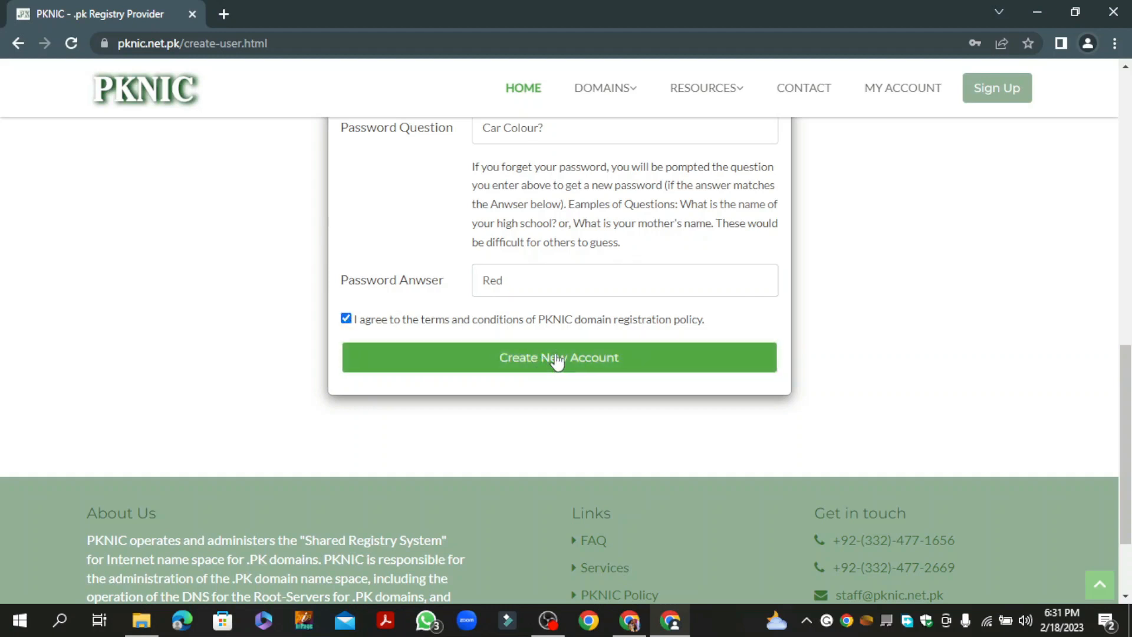
{"action": "left_click", "coordinate": [559, 357]}
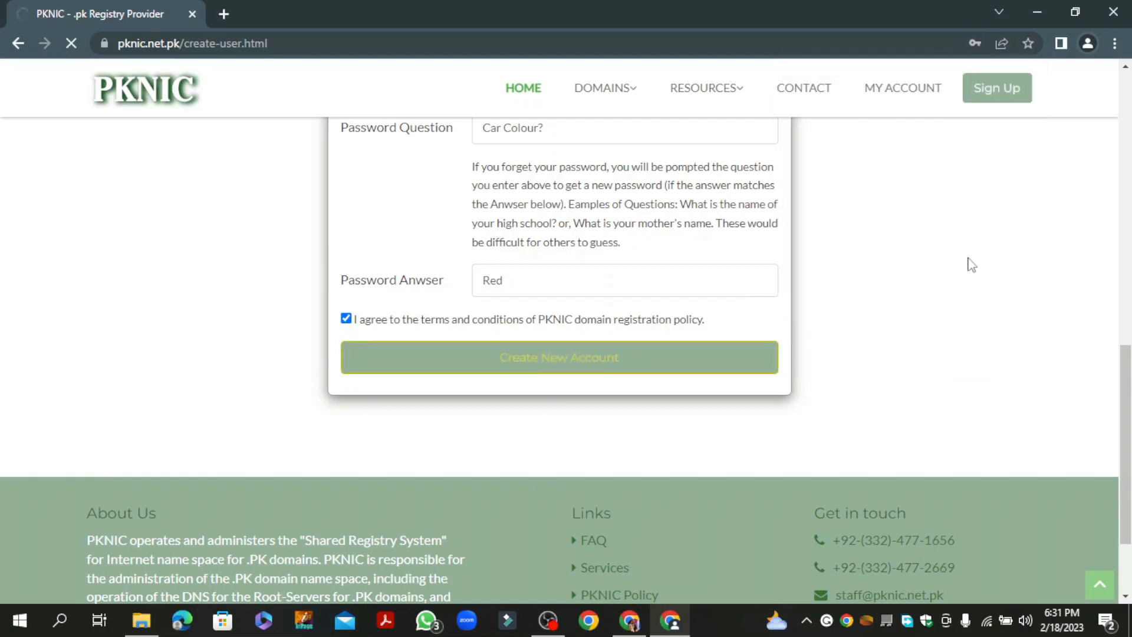
{"action": "left_click", "coordinate": [559, 357]}
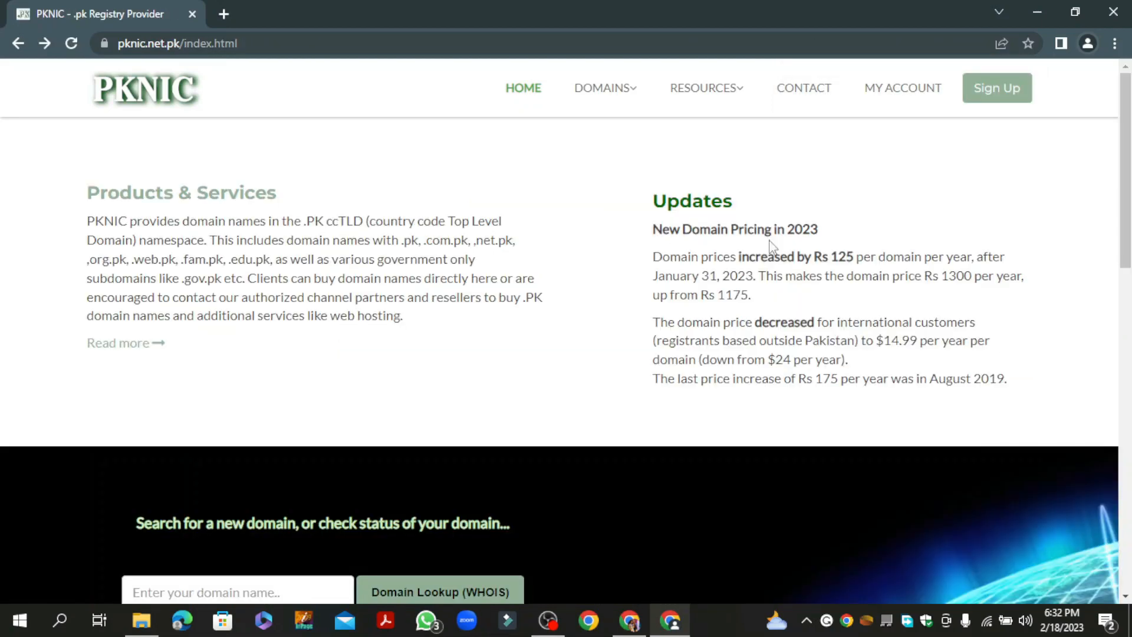
Step: Log in to the new account through the MY ACCOUNT User Login page
{"action": "left_click", "coordinate": [902, 87]}
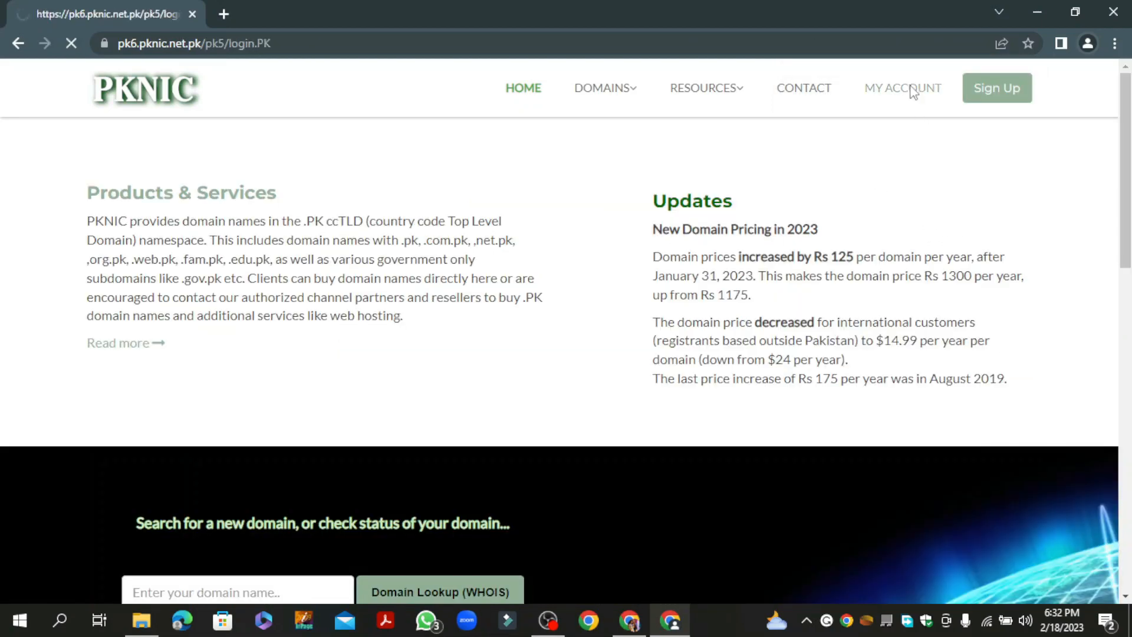
{"action": "left_click", "coordinate": [902, 88]}
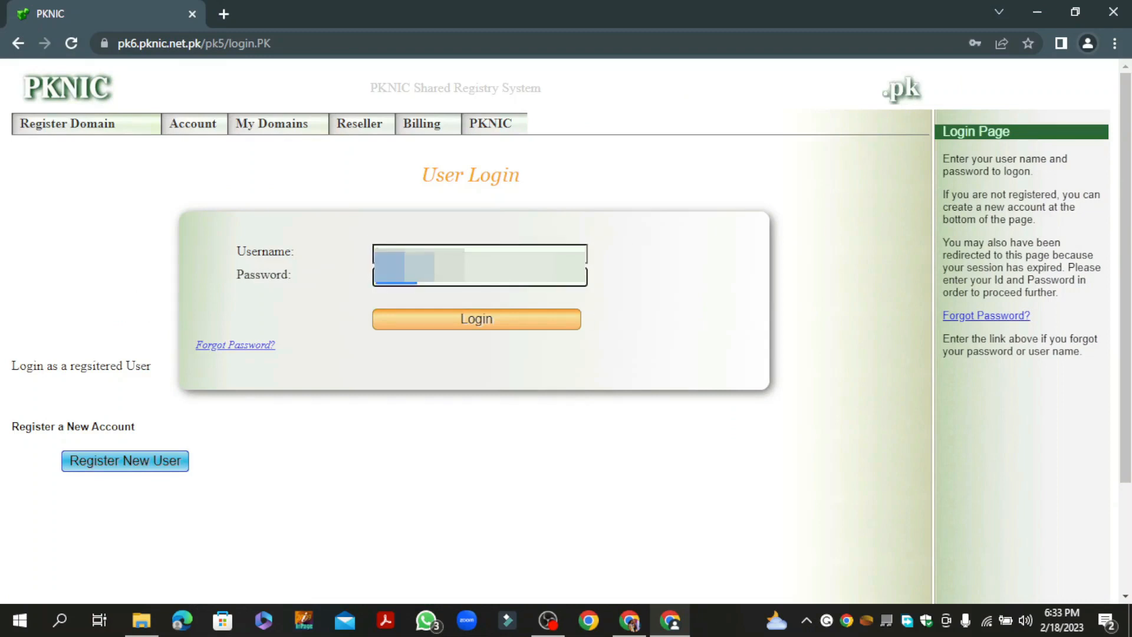
{"action": "left_click", "coordinate": [475, 318]}
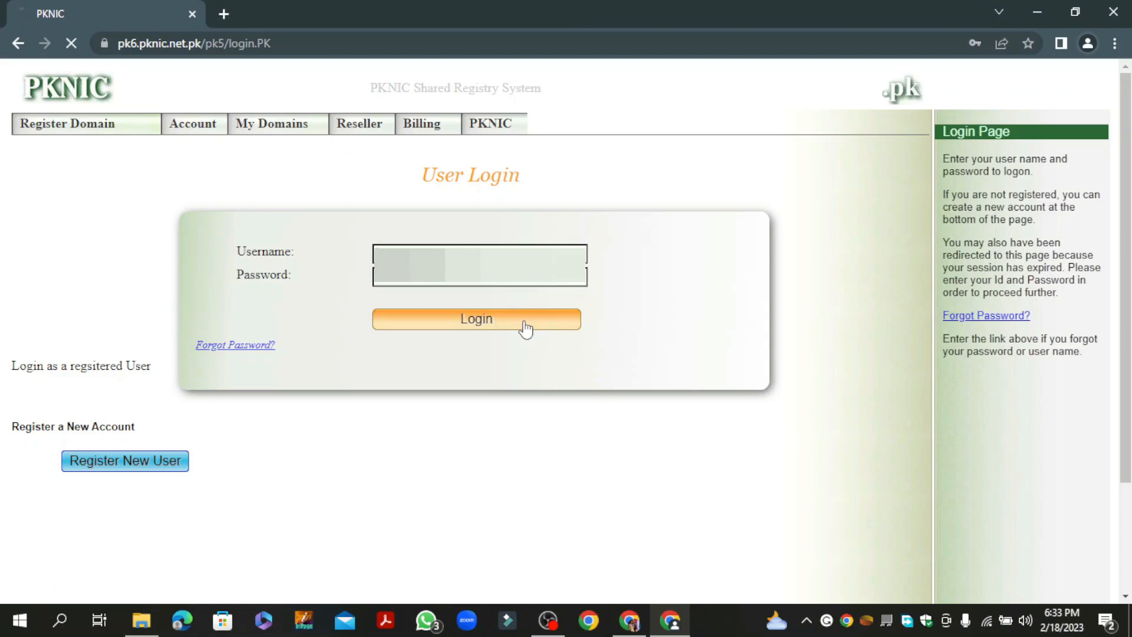
{"action": "left_click", "coordinate": [476, 319]}
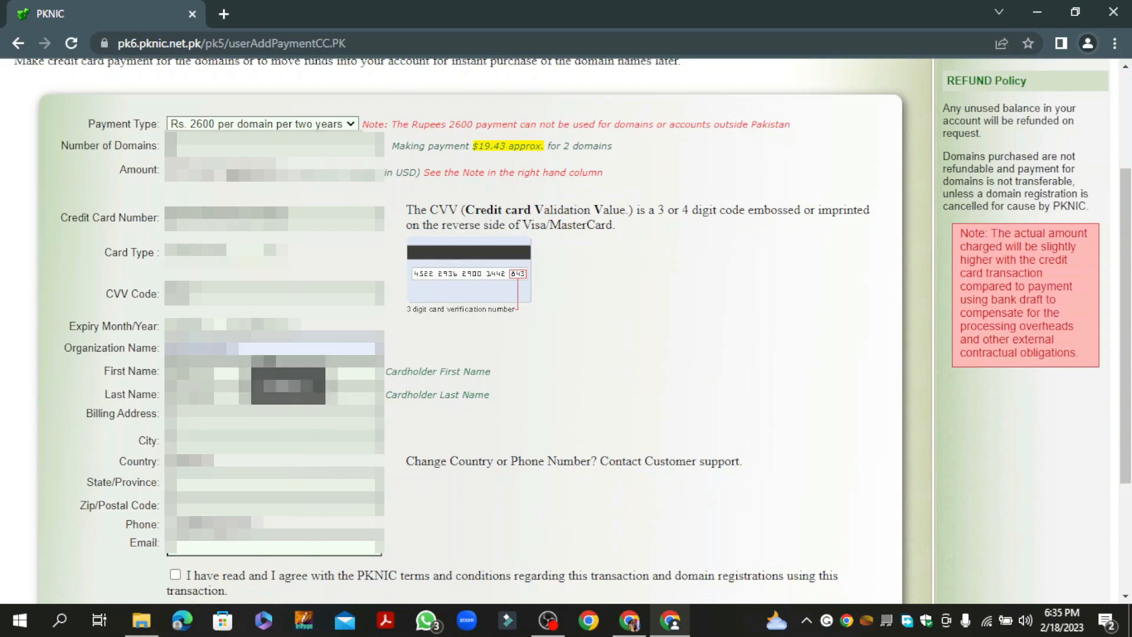
Step: Accept the transaction terms and pay by credit card for 2 domain credits
{"action": "scroll", "scroll_direction": "down", "scroll_amount": 3}
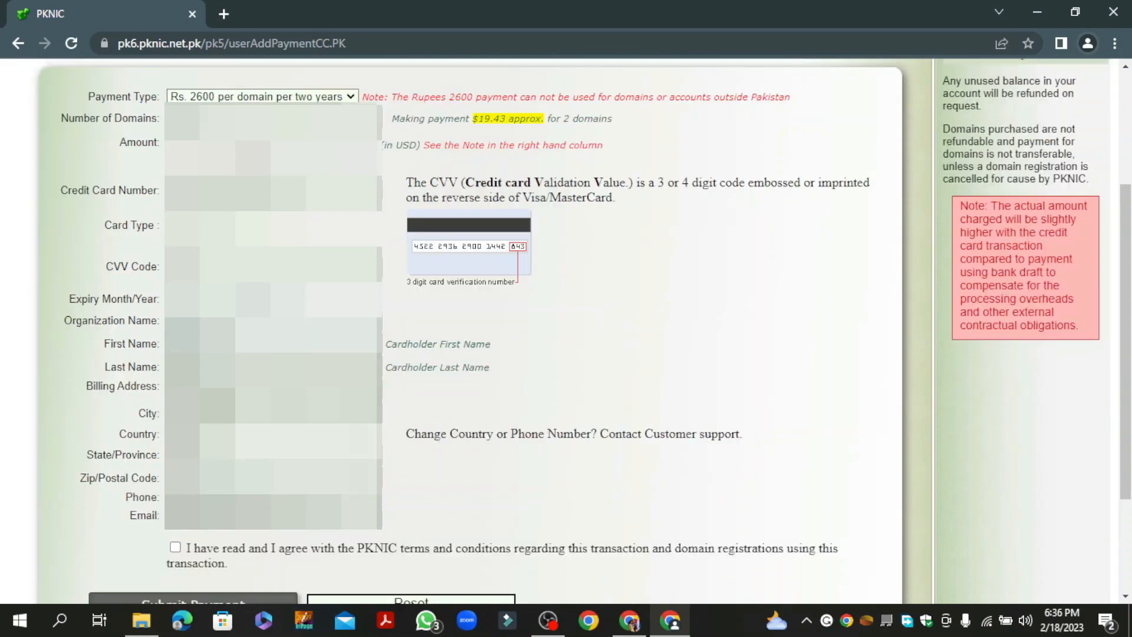
{"action": "left_click", "coordinate": [174, 546]}
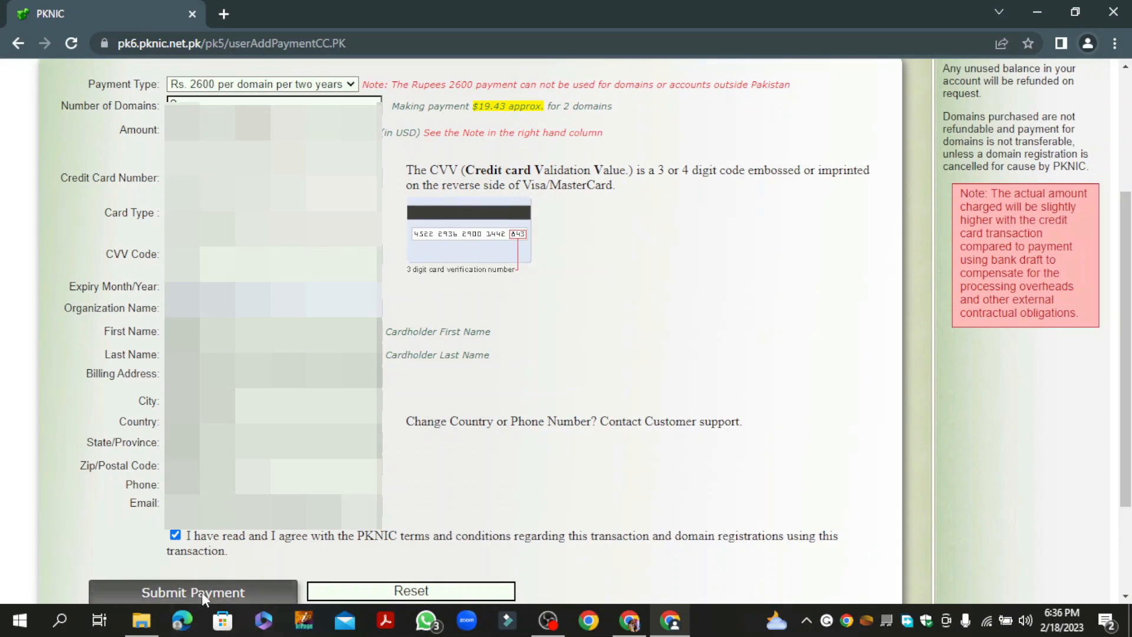
{"action": "left_click", "coordinate": [192, 592]}
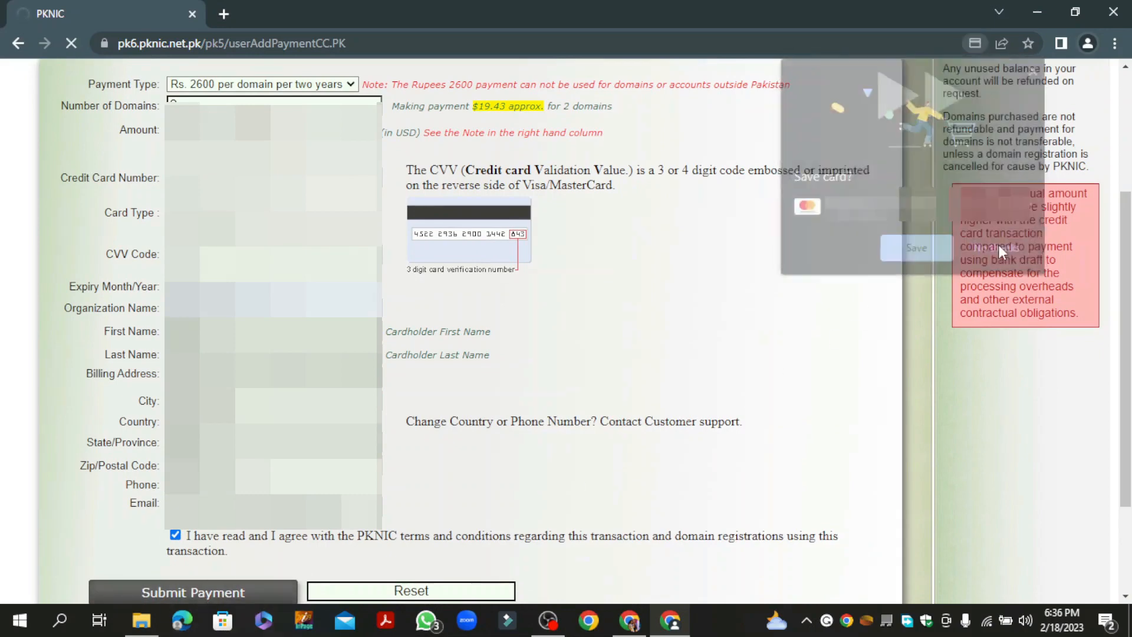
{"action": "left_click", "coordinate": [192, 592]}
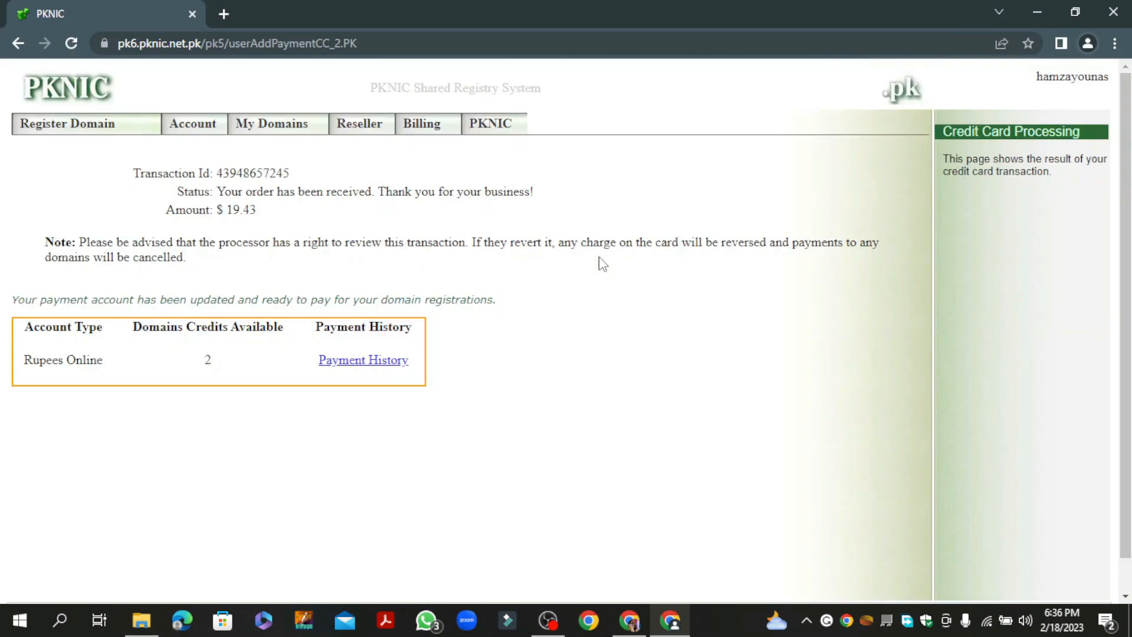
{"action": "mouse_move", "coordinate": [144, 148]}
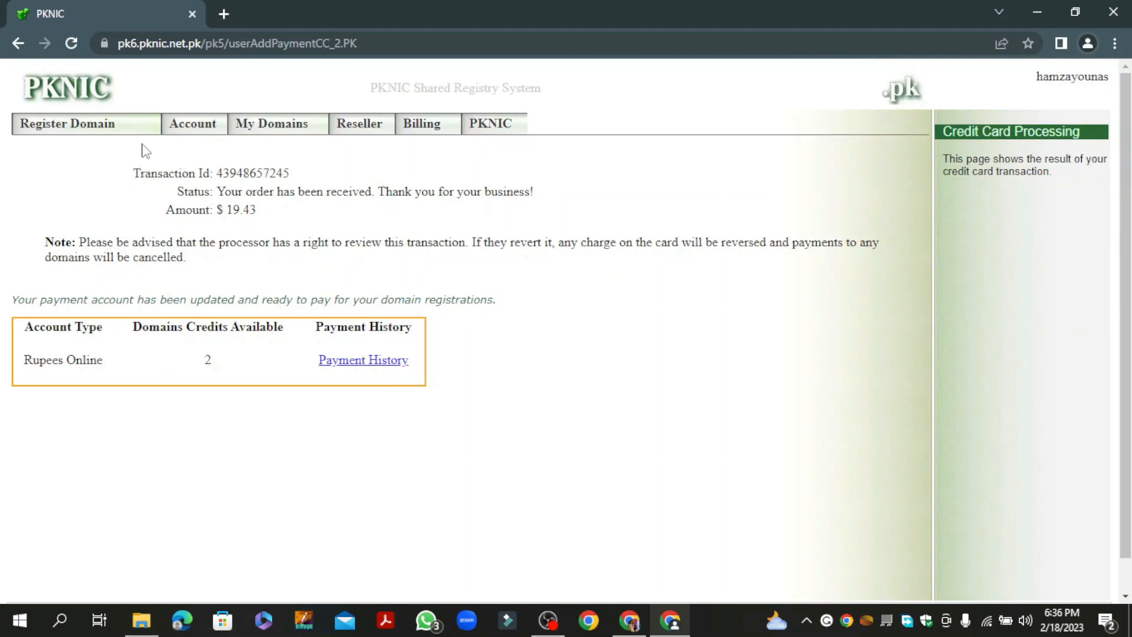
{"action": "mouse_move", "coordinate": [474, 286]}
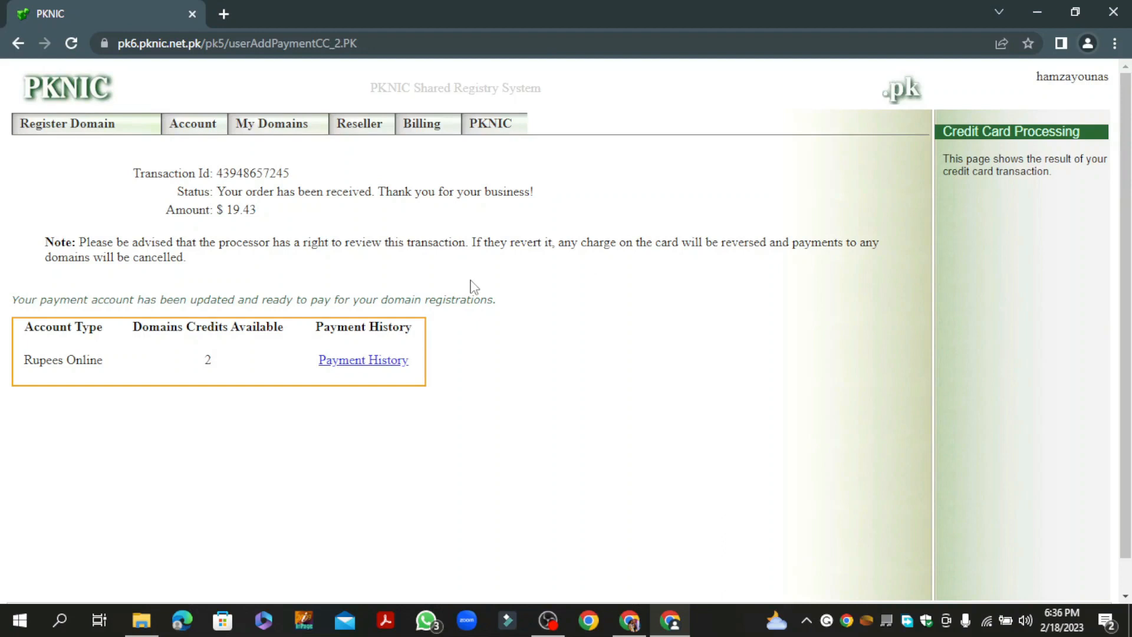
{"action": "mouse_move", "coordinate": [470, 260]}
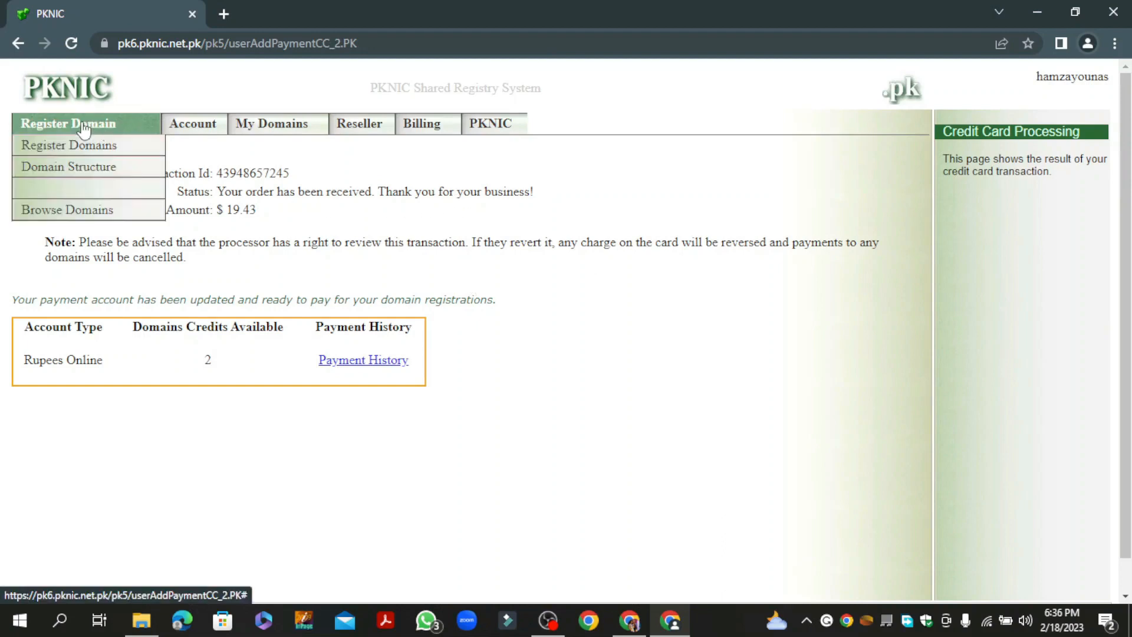
{"action": "left_click", "coordinate": [69, 144]}
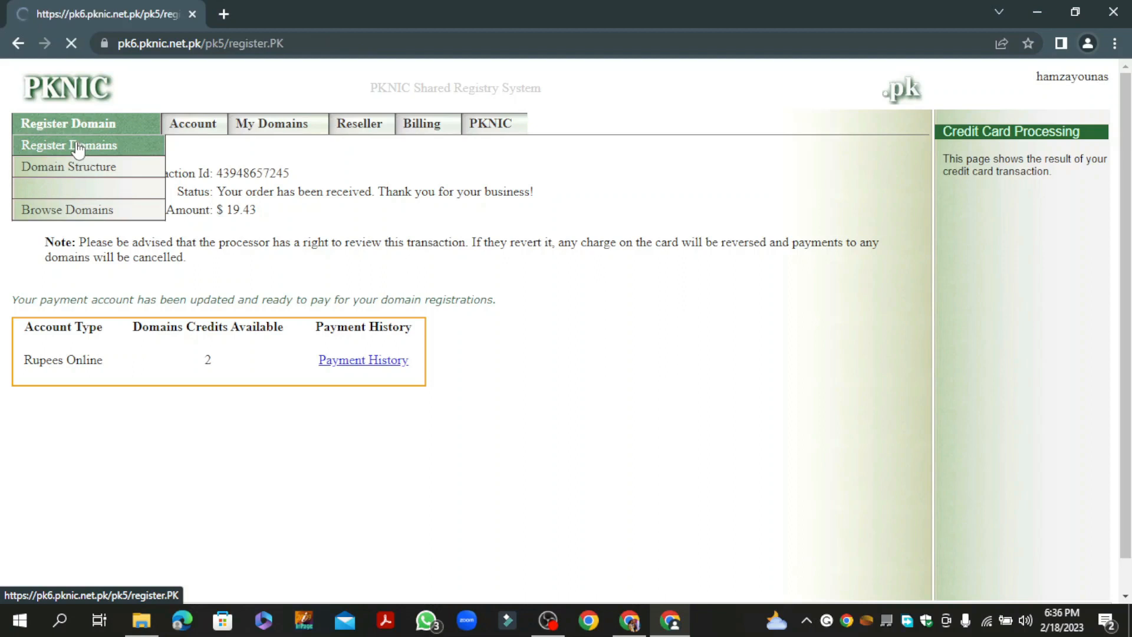
Step: Open the Register Domains form and enter the domain names and owner details
{"action": "left_click", "coordinate": [68, 145]}
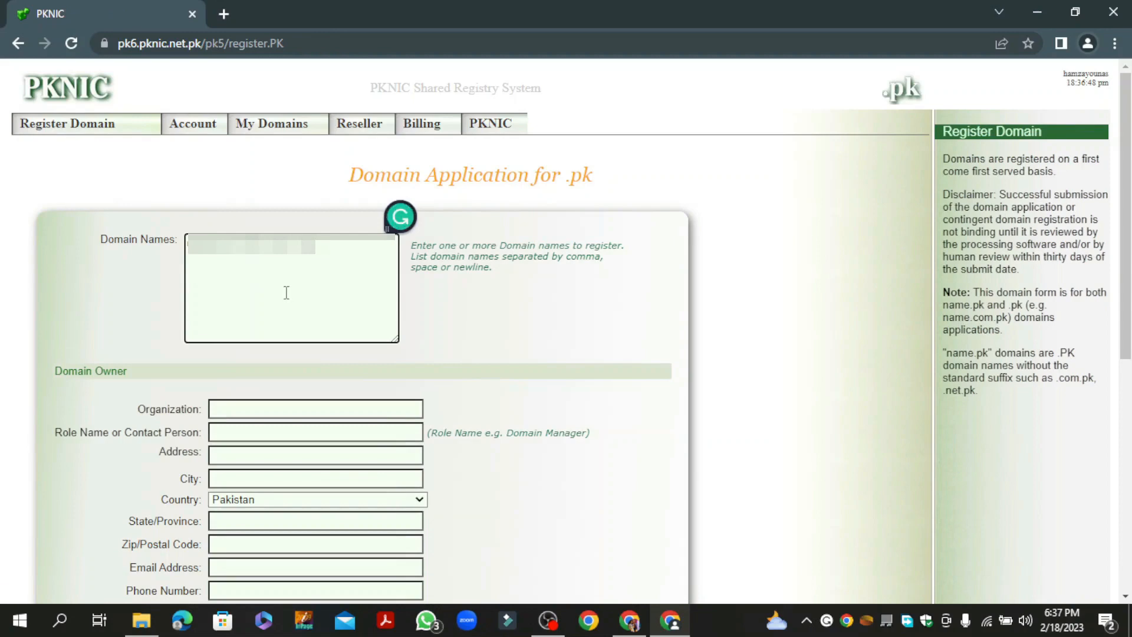
{"action": "scroll", "scroll_direction": "down", "scroll_amount": 3}
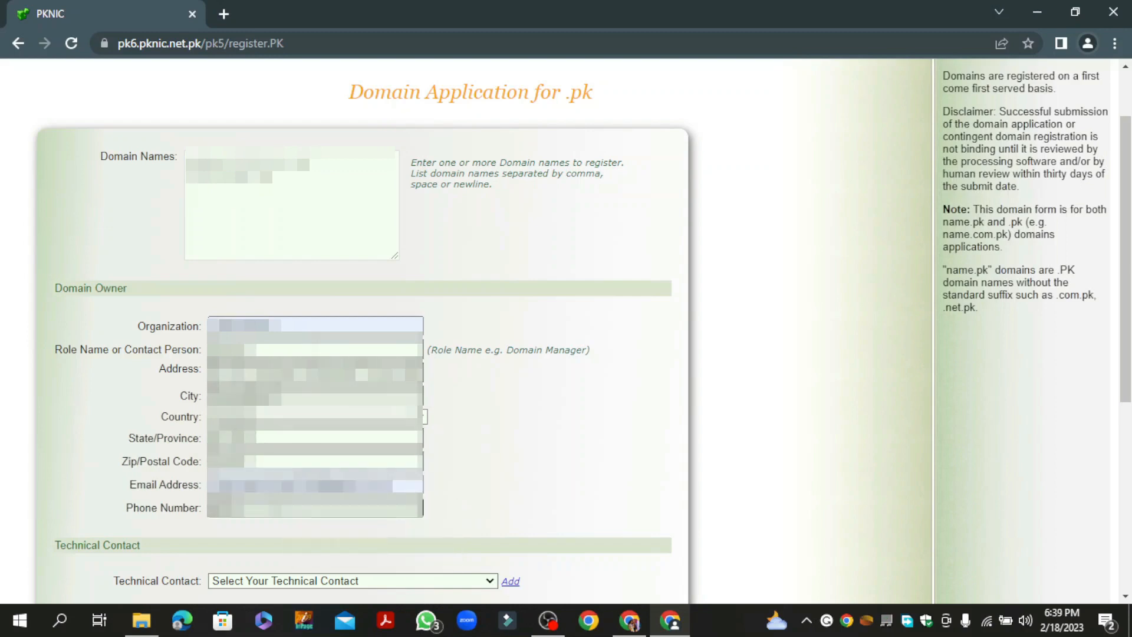
{"action": "scroll", "scroll_direction": "down", "scroll_amount": 3}
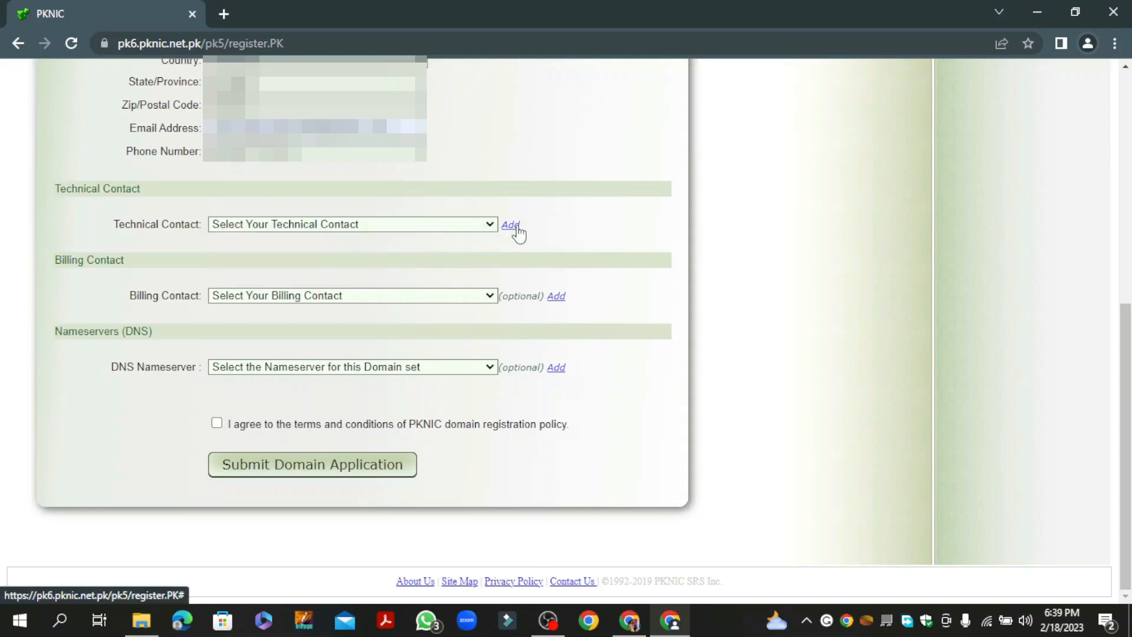
Step: Add a new technical contact to the domain application
{"action": "left_click", "coordinate": [509, 224]}
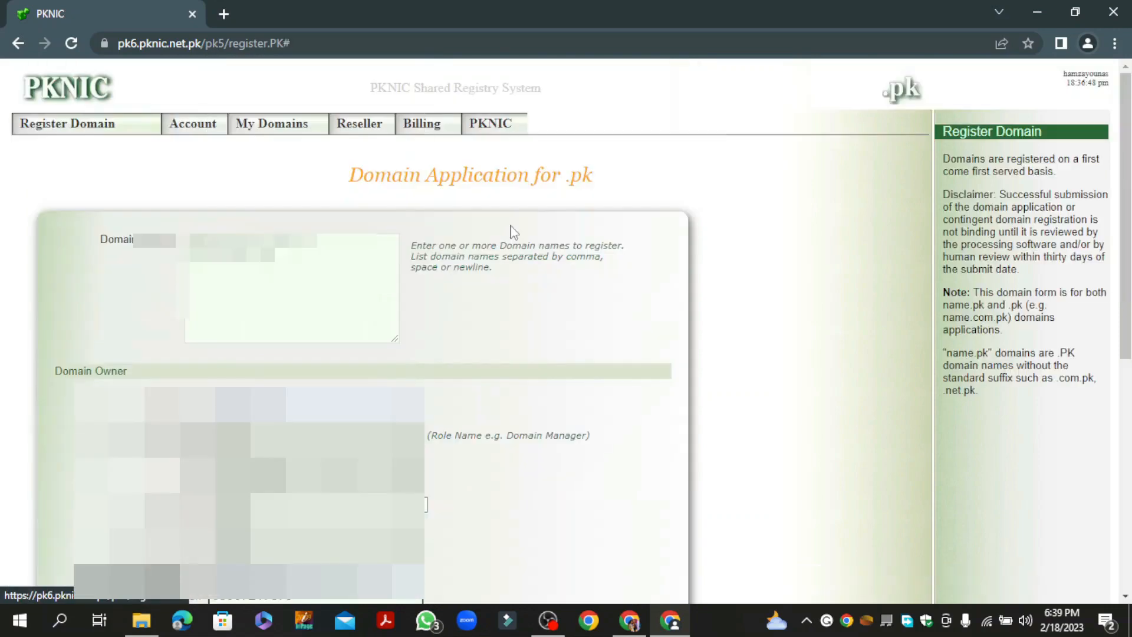
{"action": "scroll", "scroll_direction": "down", "scroll_amount": 3}
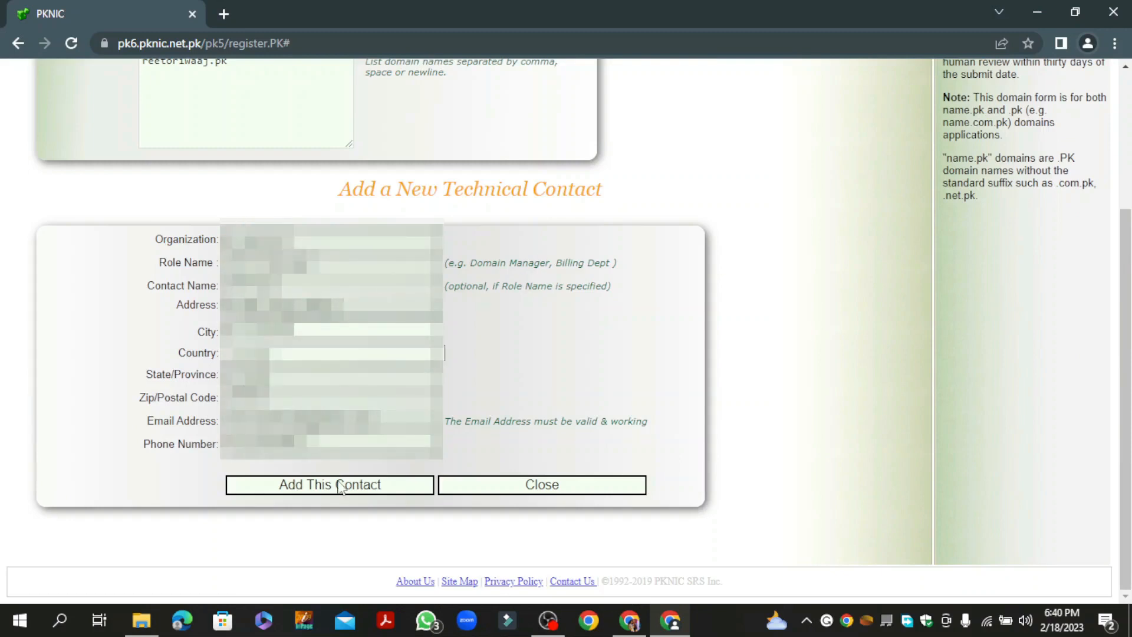
{"action": "left_click", "coordinate": [329, 485]}
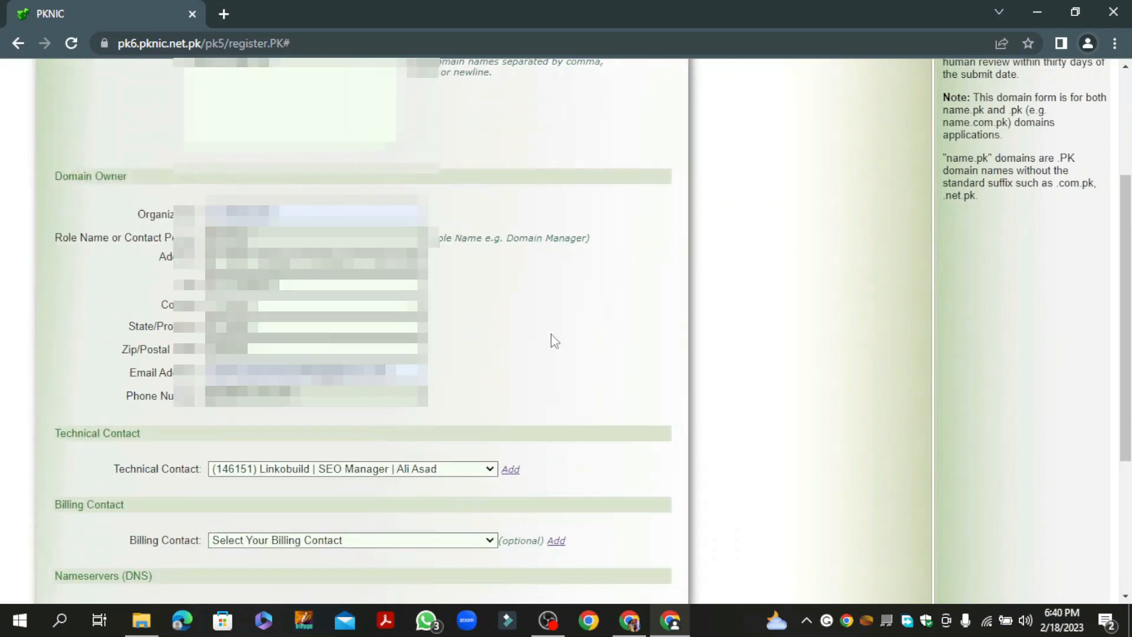
Step: Agree to the registration terms and submit the domain application
{"action": "scroll", "scroll_direction": "down", "scroll_amount": 3}
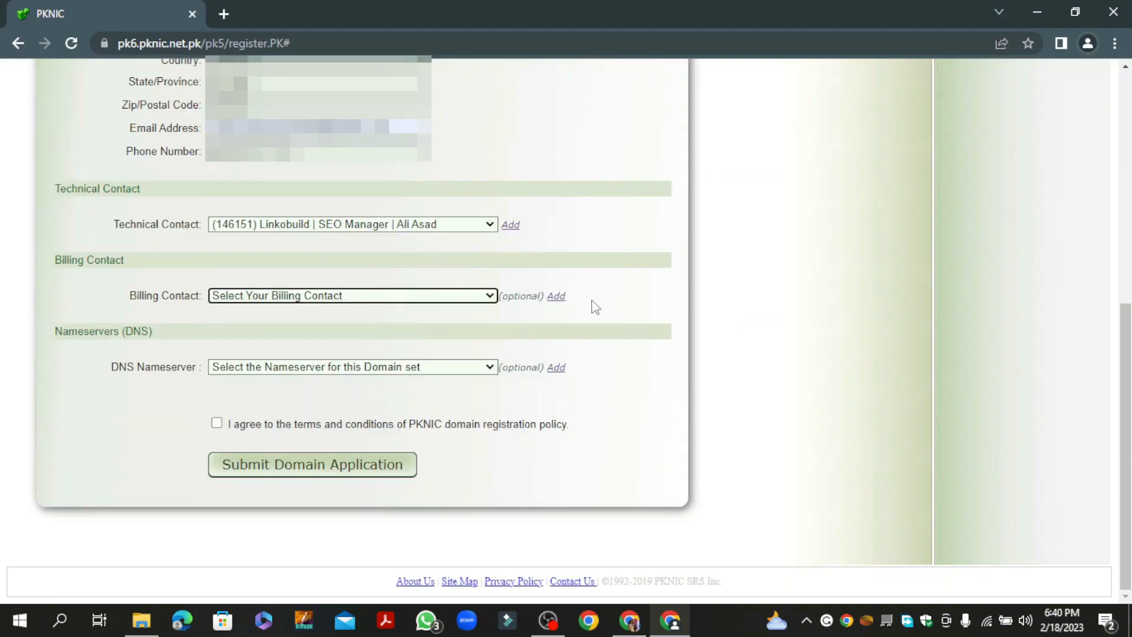
{"action": "mouse_move", "coordinate": [444, 380]}
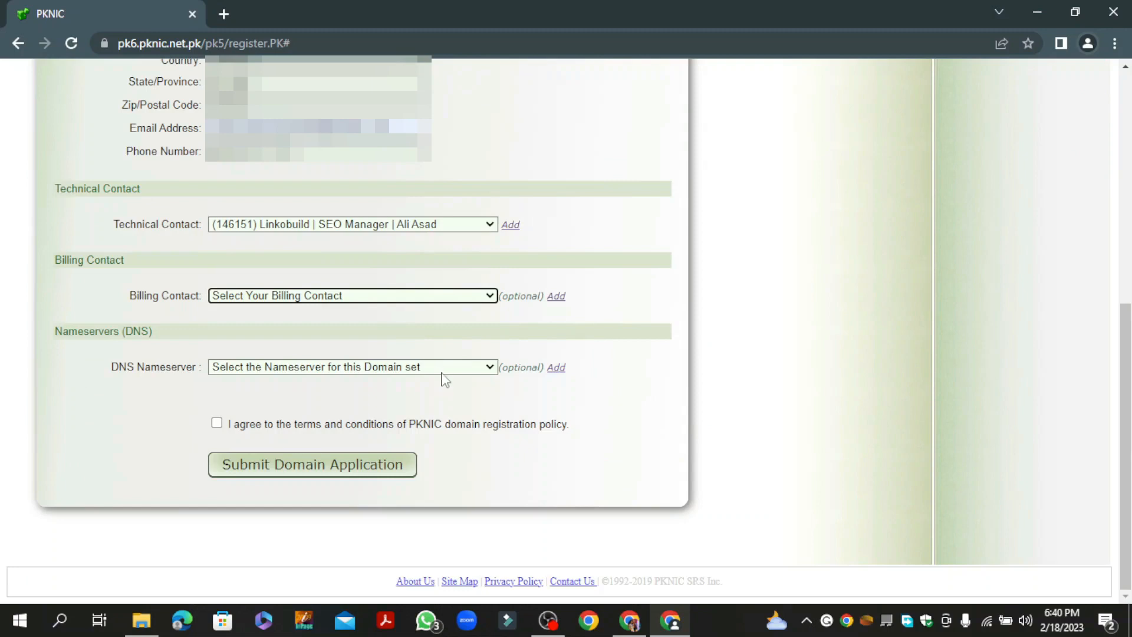
{"action": "left_click", "coordinate": [216, 423]}
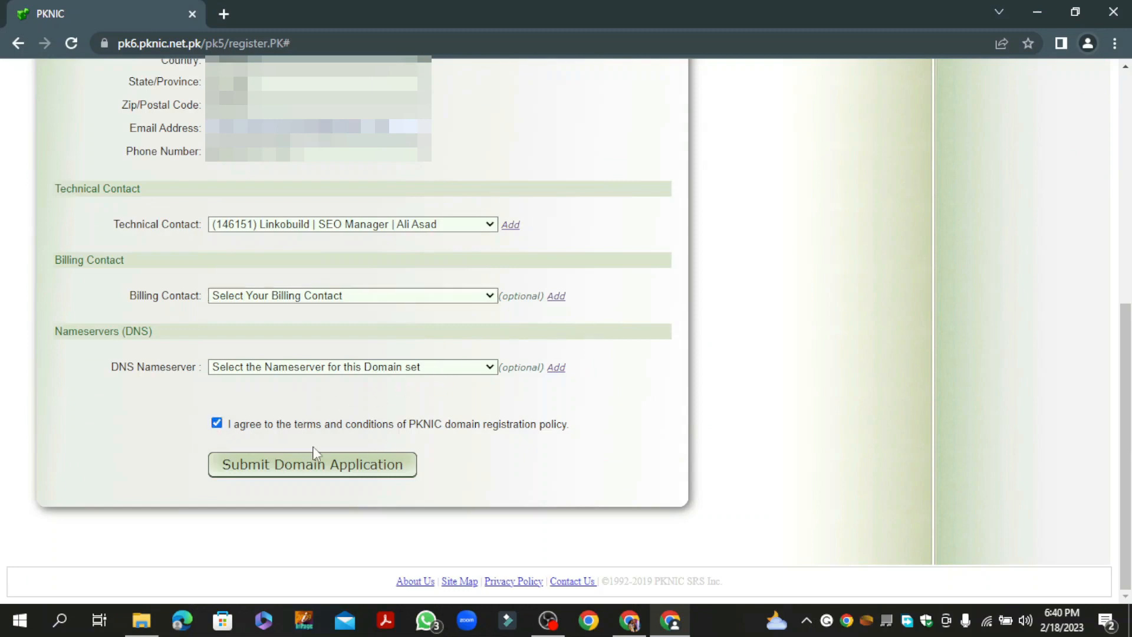
{"action": "left_click", "coordinate": [311, 464]}
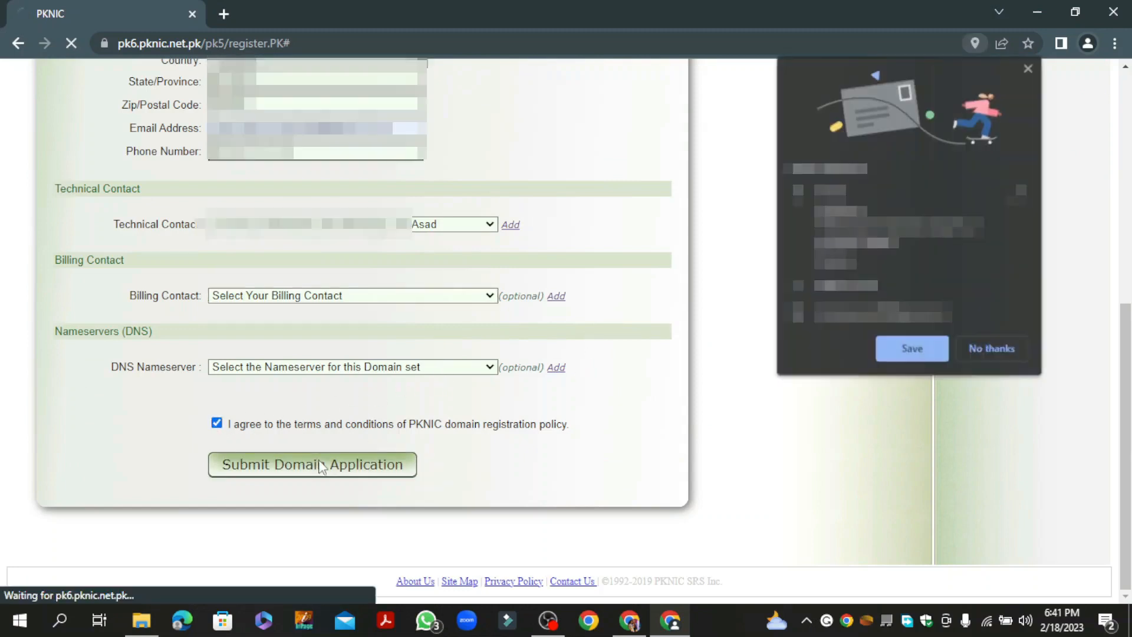
Step: Confirm registration of both domains on Step 2 of 3, using the two credits
{"action": "left_click", "coordinate": [312, 464]}
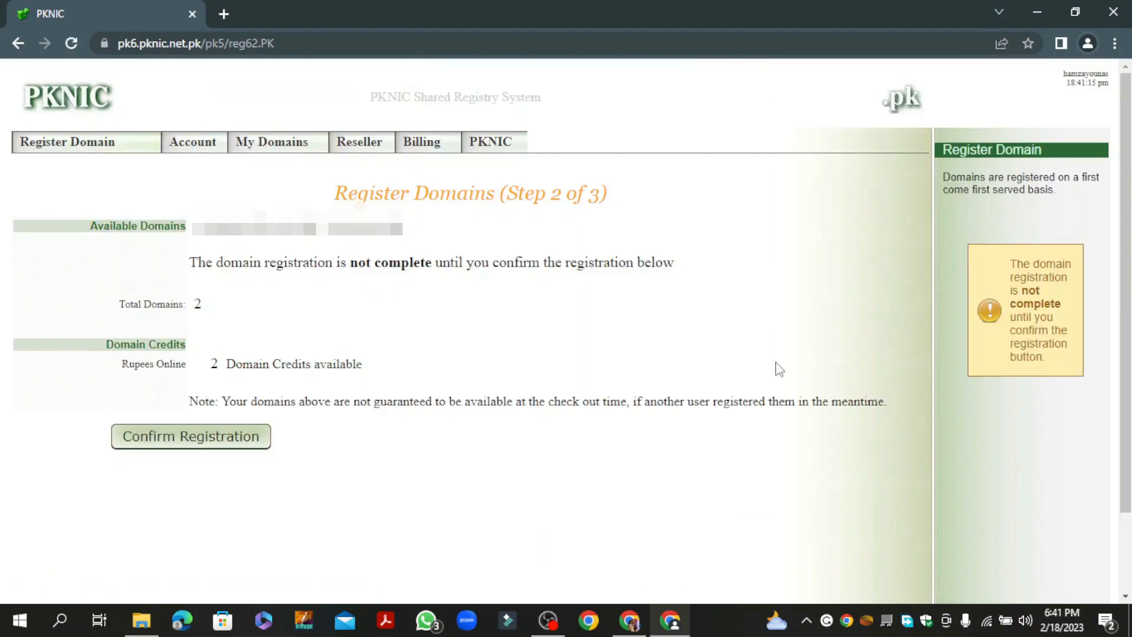
{"action": "mouse_move", "coordinate": [769, 362]}
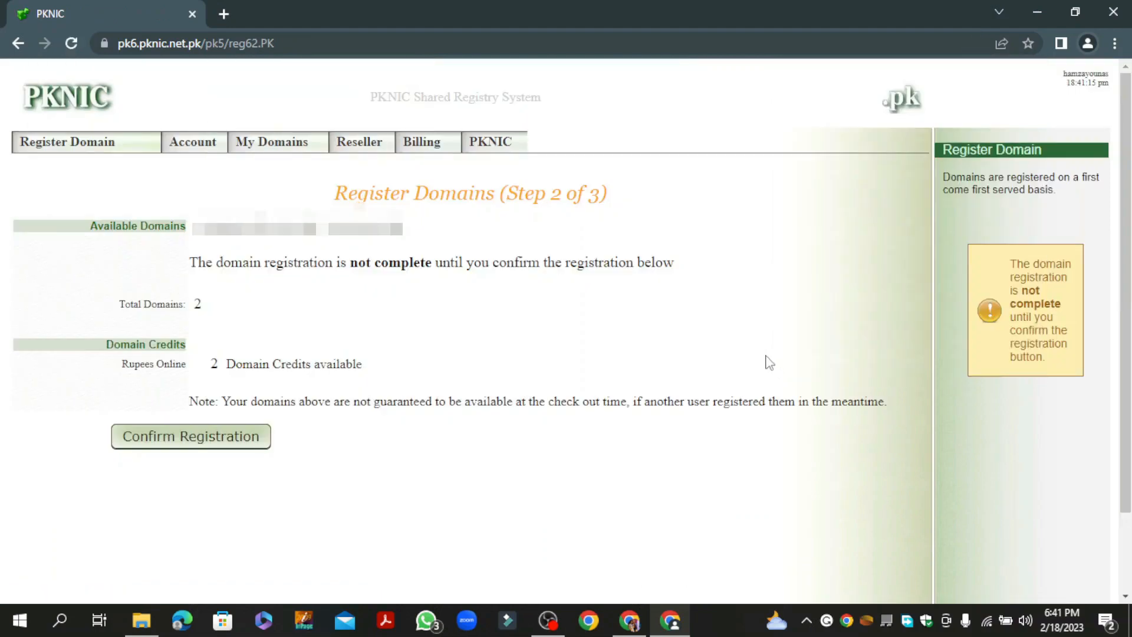
{"action": "left_click", "coordinate": [190, 436]}
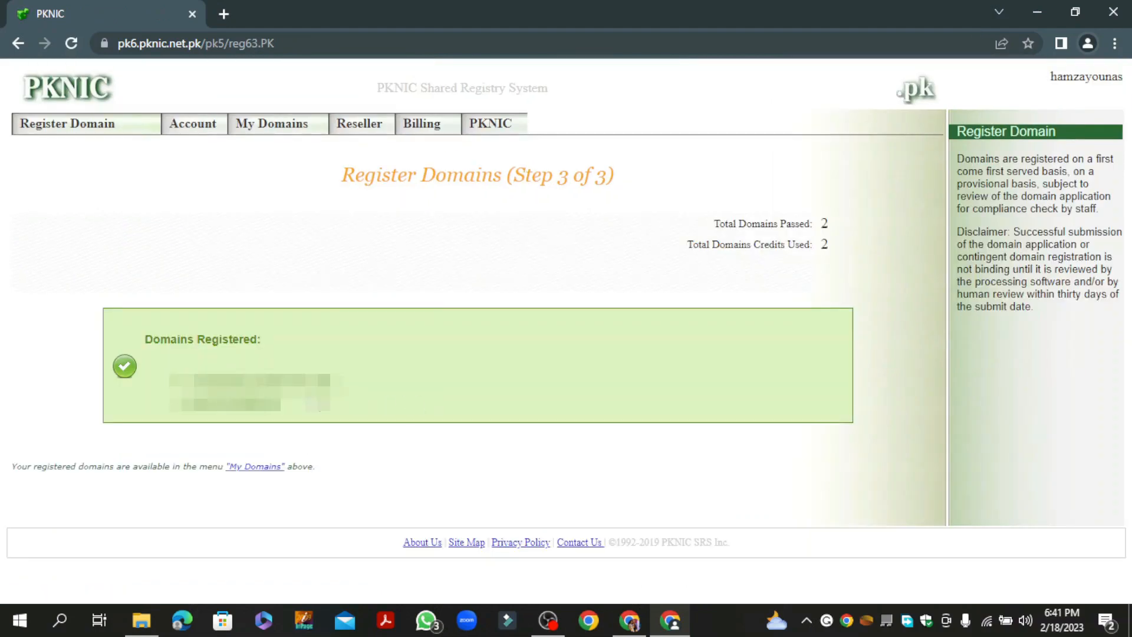
{"action": "mouse_move", "coordinate": [519, 460]}
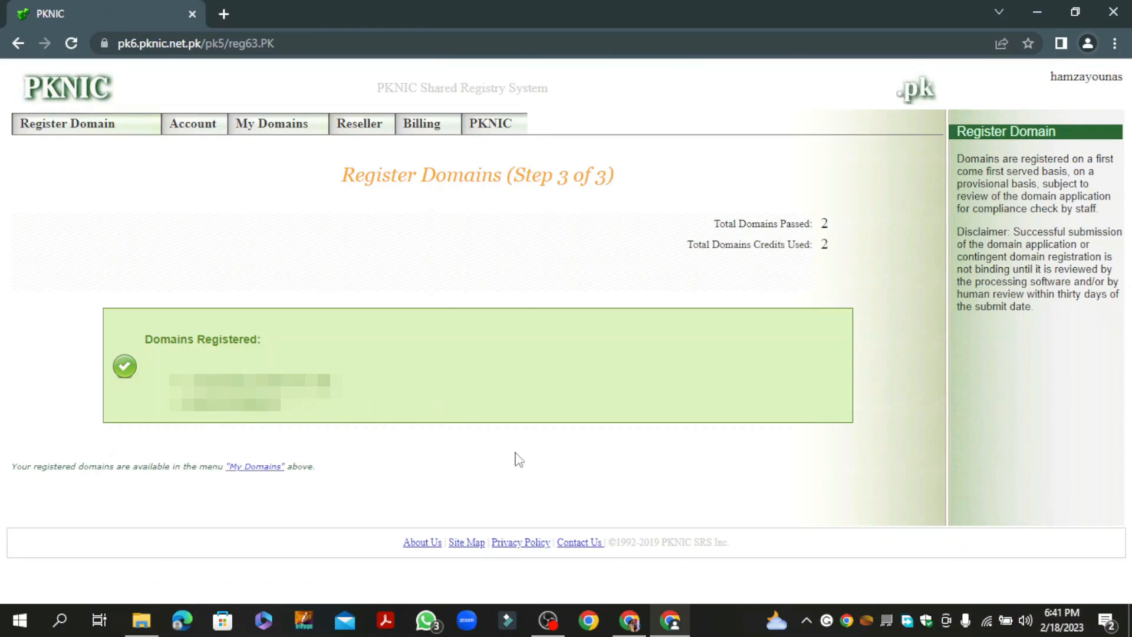
{"action": "left_click", "coordinate": [272, 123]}
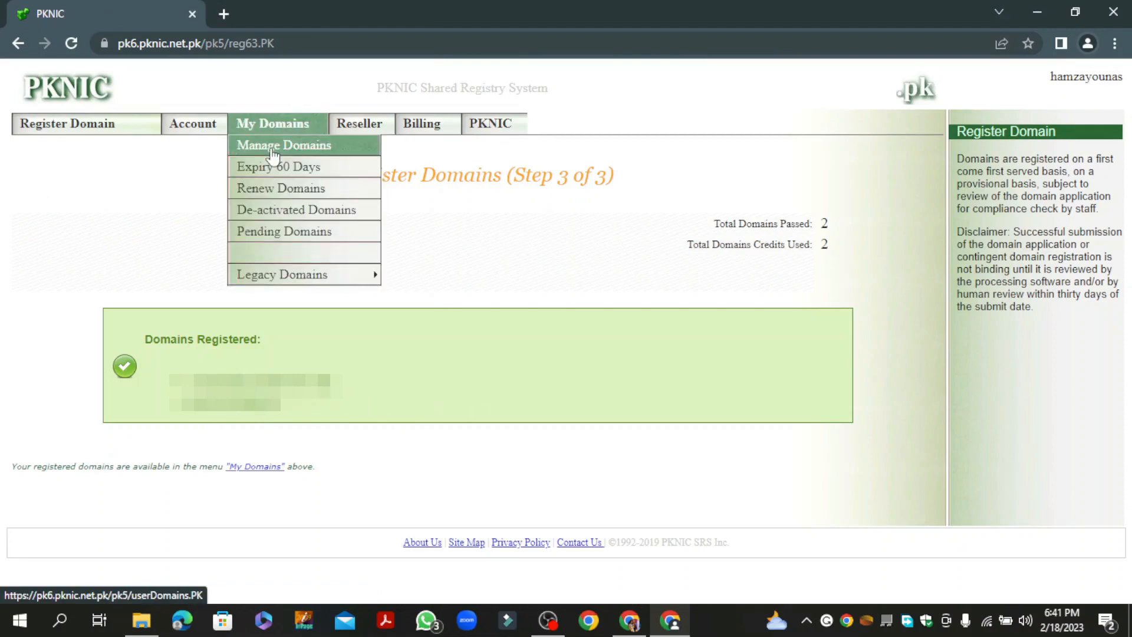
Step: Choose My Domains > Manage Domains to view both registered domains
{"action": "left_click", "coordinate": [283, 145]}
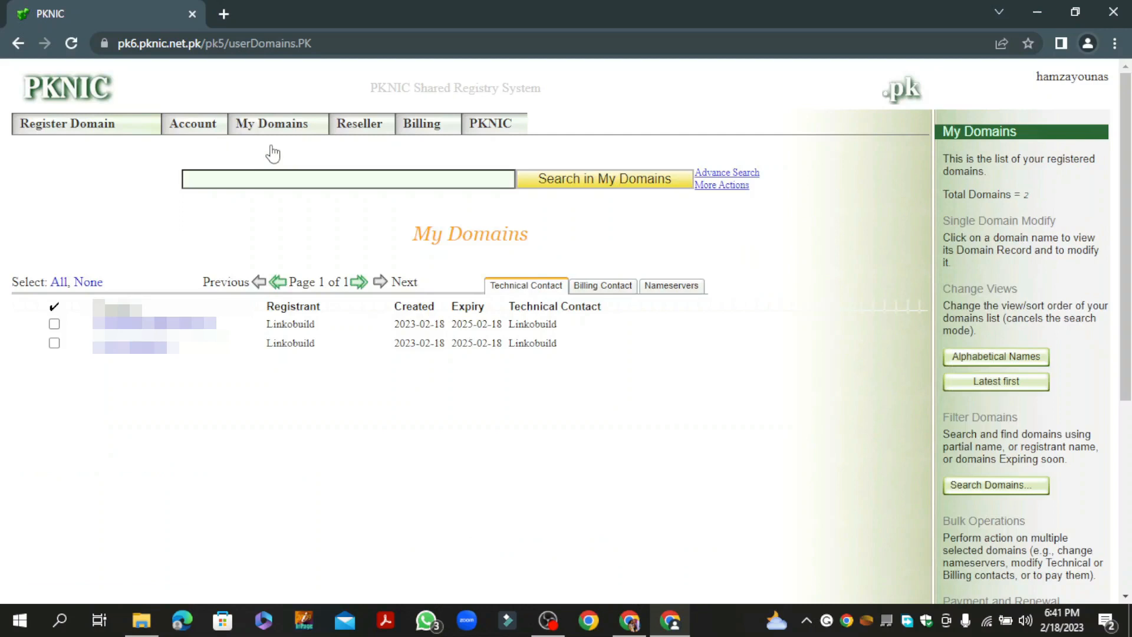
{"action": "mouse_move", "coordinate": [299, 339]}
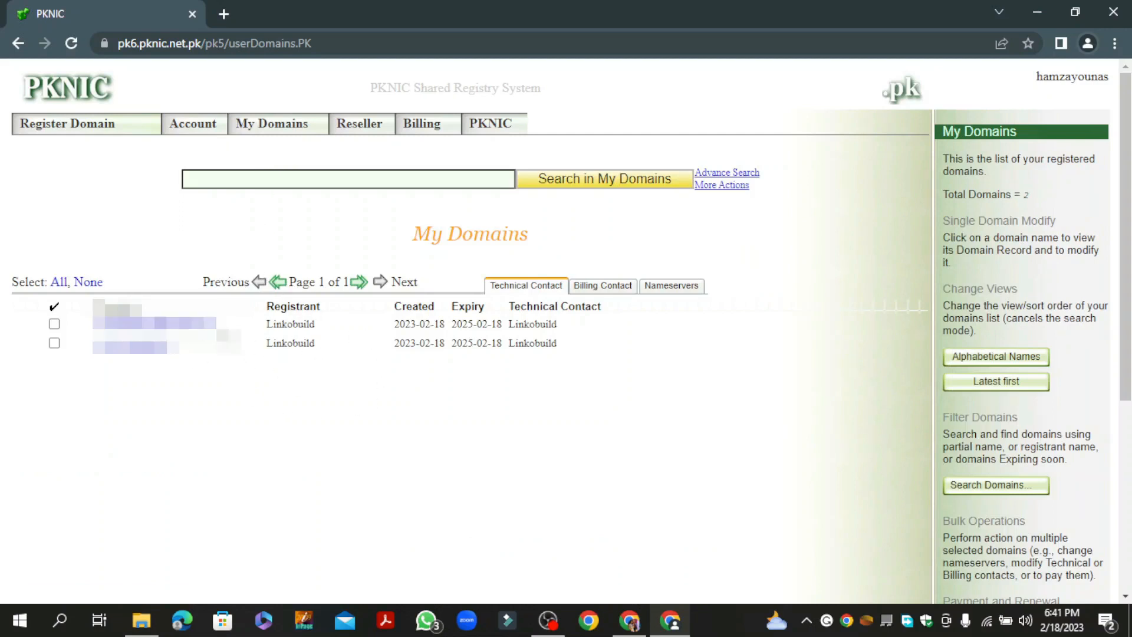
{"action": "mouse_move", "coordinate": [152, 323]}
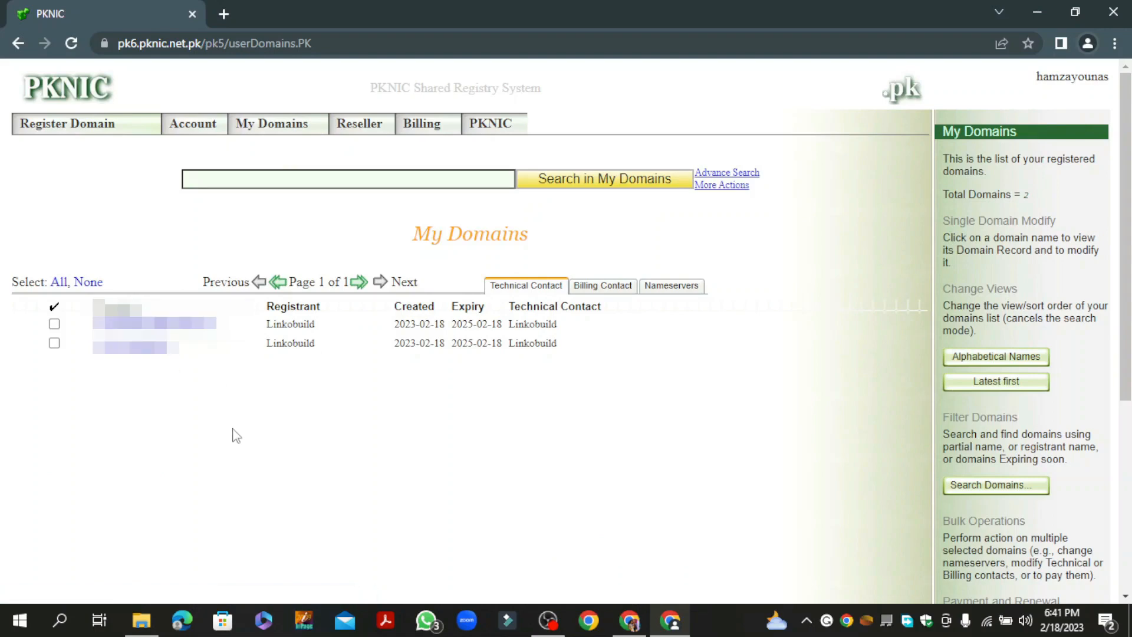
{"action": "mouse_move", "coordinate": [869, 231]}
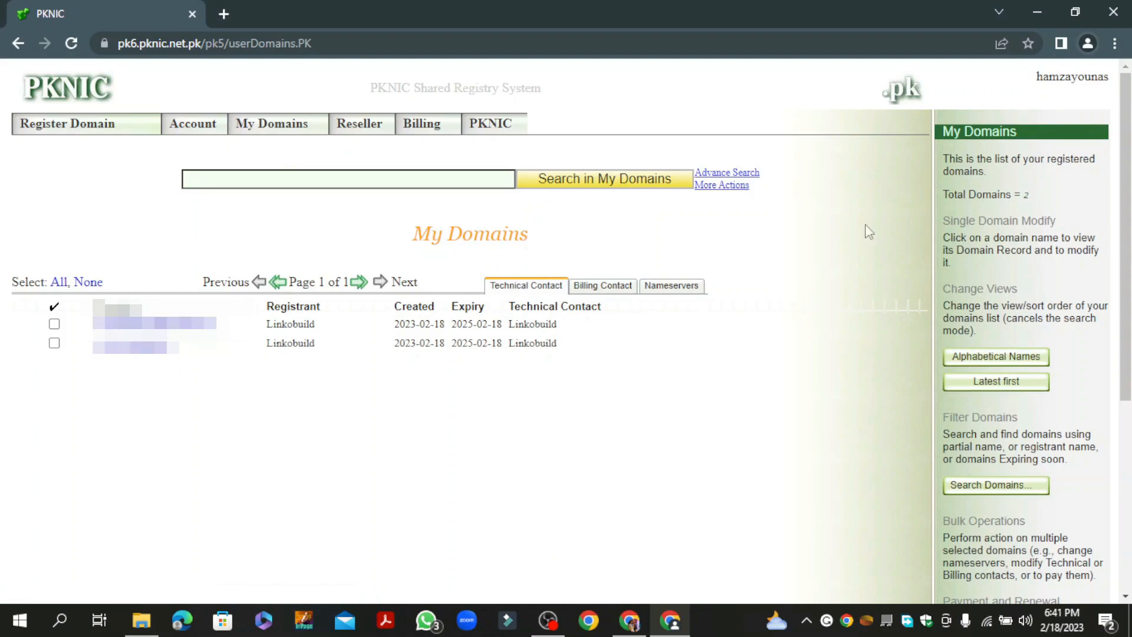
{"action": "mouse_move", "coordinate": [1039, 12]}
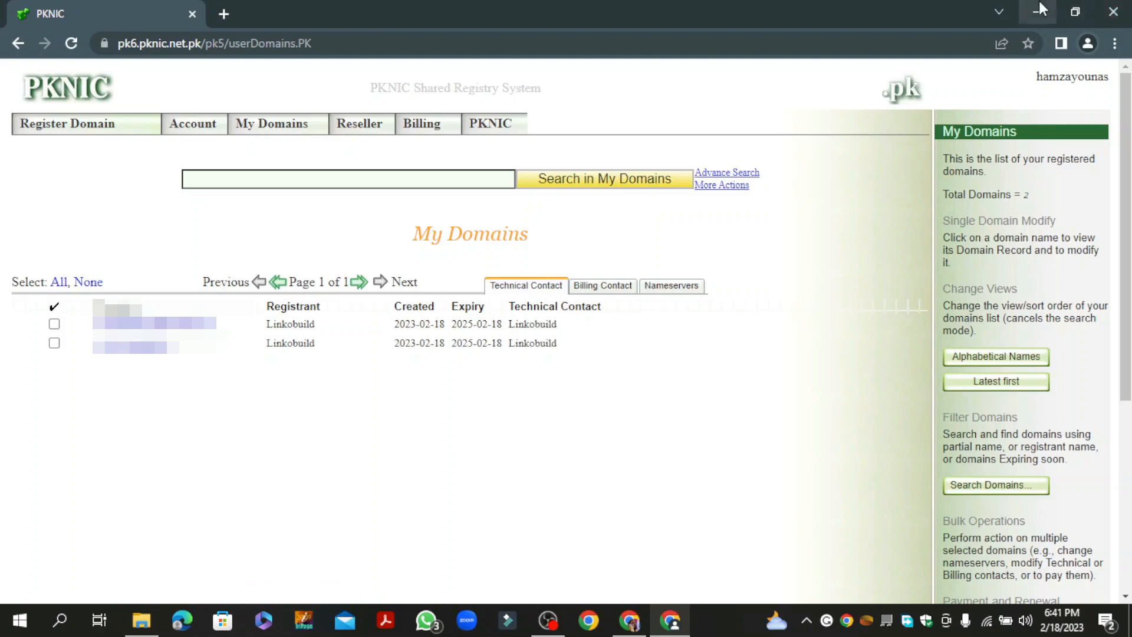